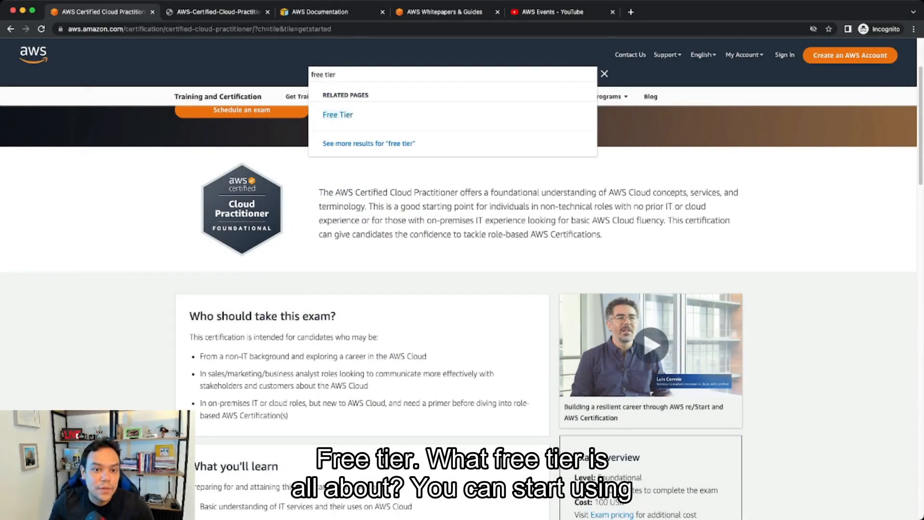
- Open the AWS Free Tier page from the site search dropdown
left_click(338, 115)
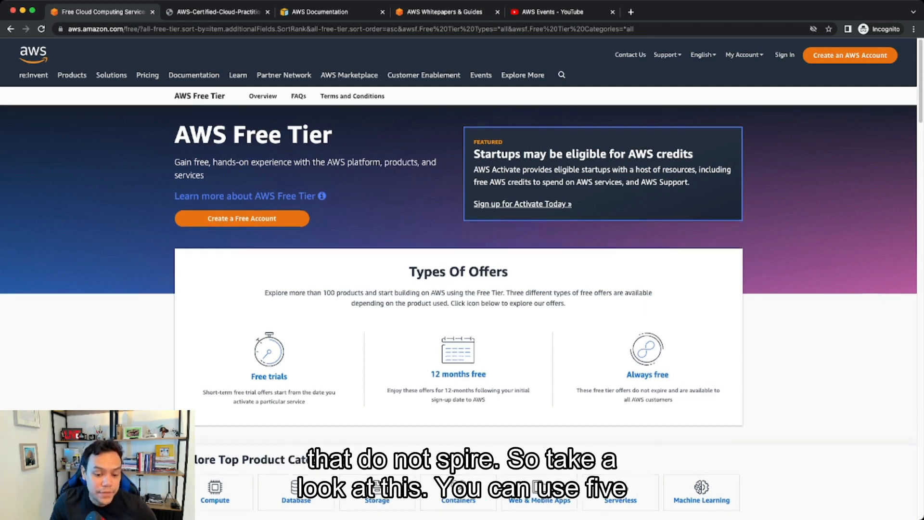
- Expand and collapse the Amazon EC2 Free Tier offer, then view the Cloud Practitioner exam guide PDF
scroll("down", 3)
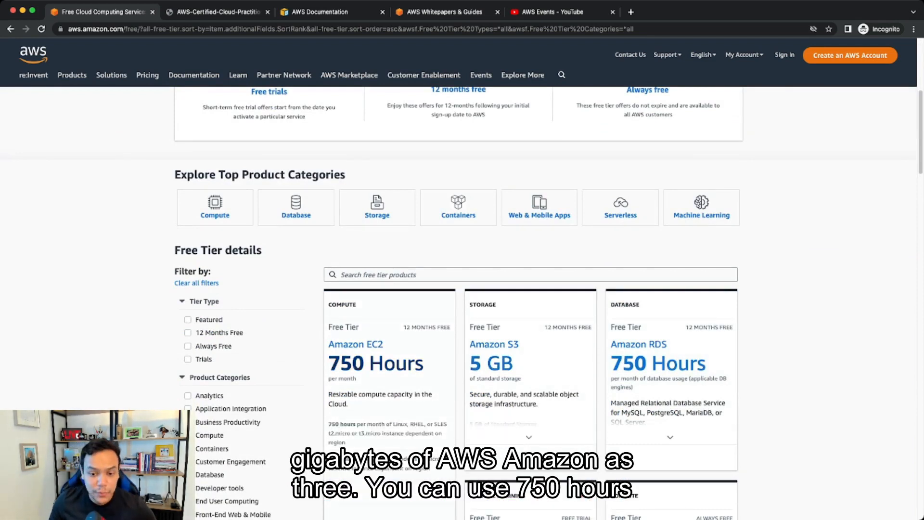
scroll("down", 3)
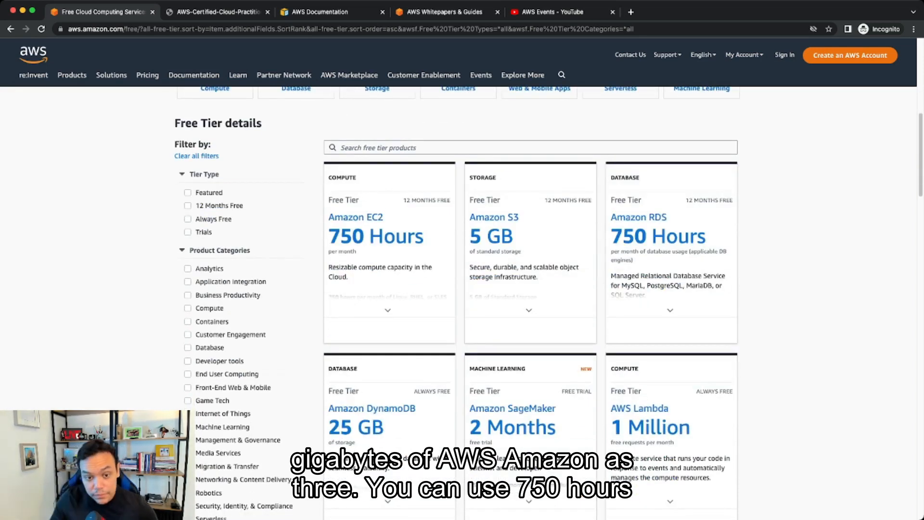
left_click(388, 310)
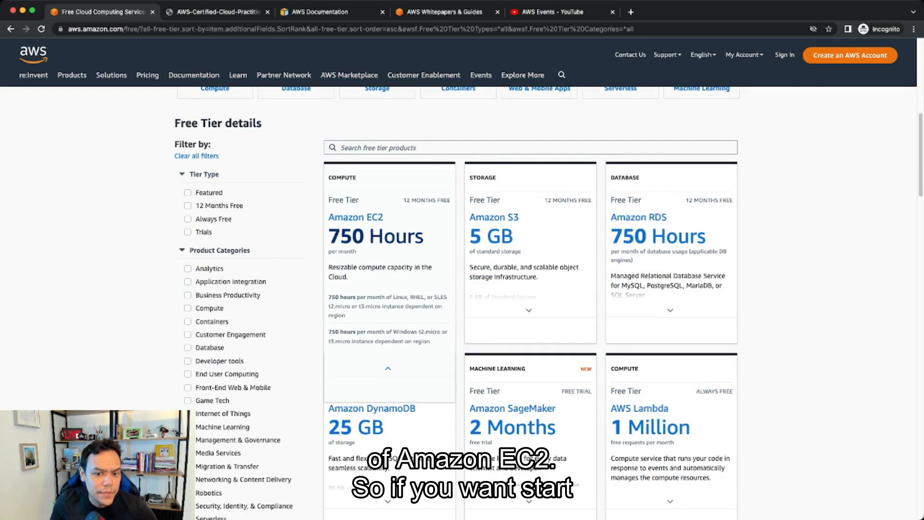
left_click(387, 368)
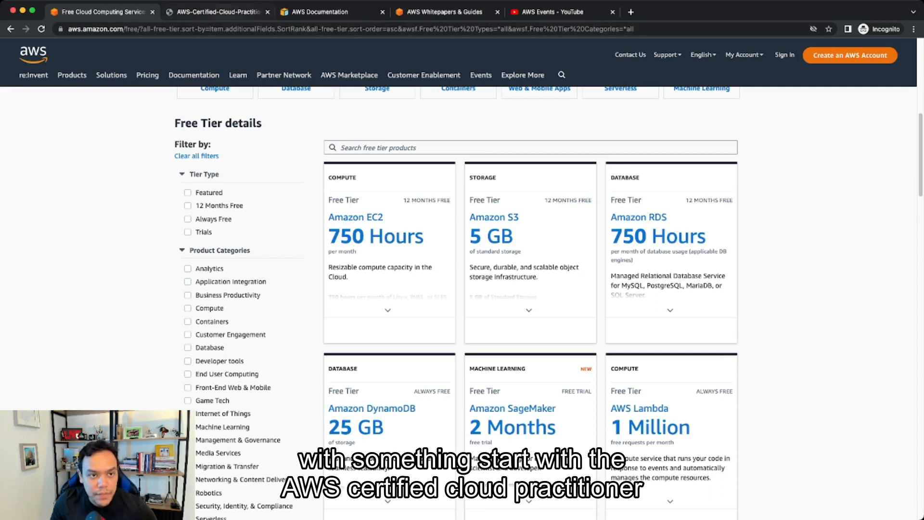
left_click(221, 12)
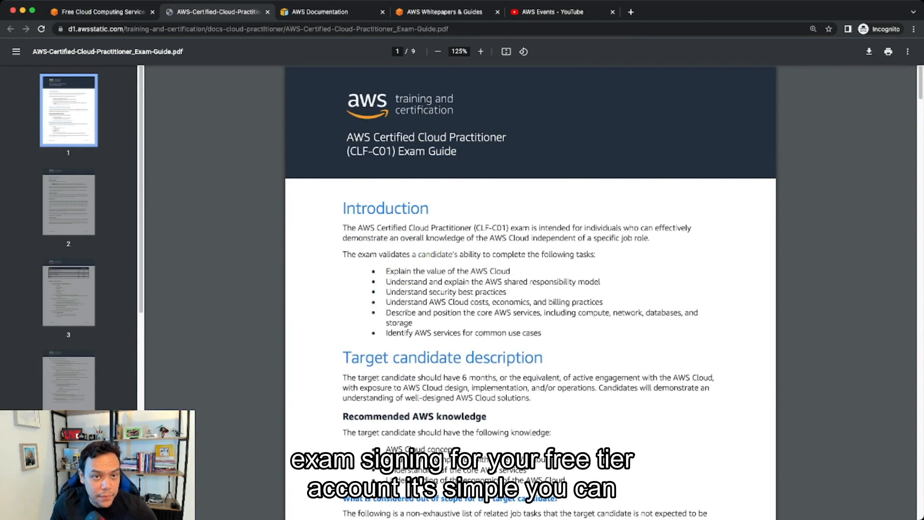
left_click(101, 10)
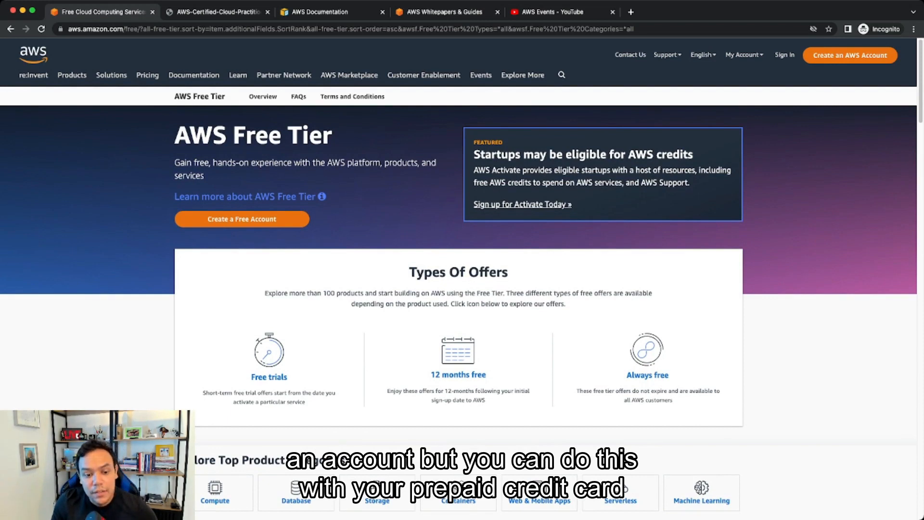
- Scroll further down the Free Tier page, then browse the Compute whitepaper cards on AWS Whitepapers & Guides
scroll("down", 3)
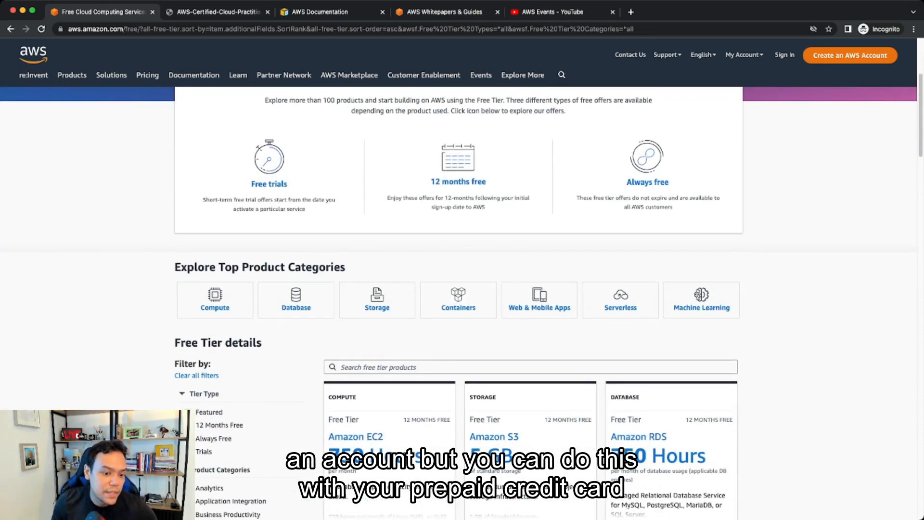
scroll("down", 3)
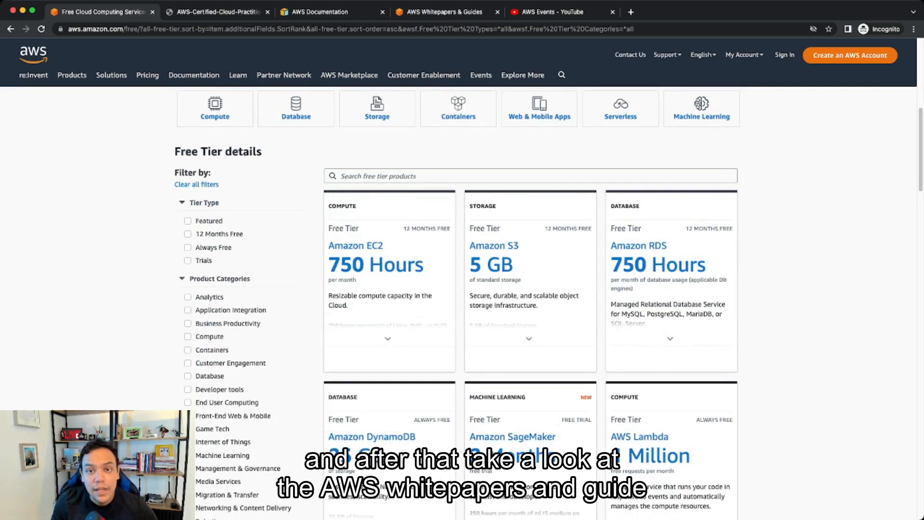
left_click(443, 11)
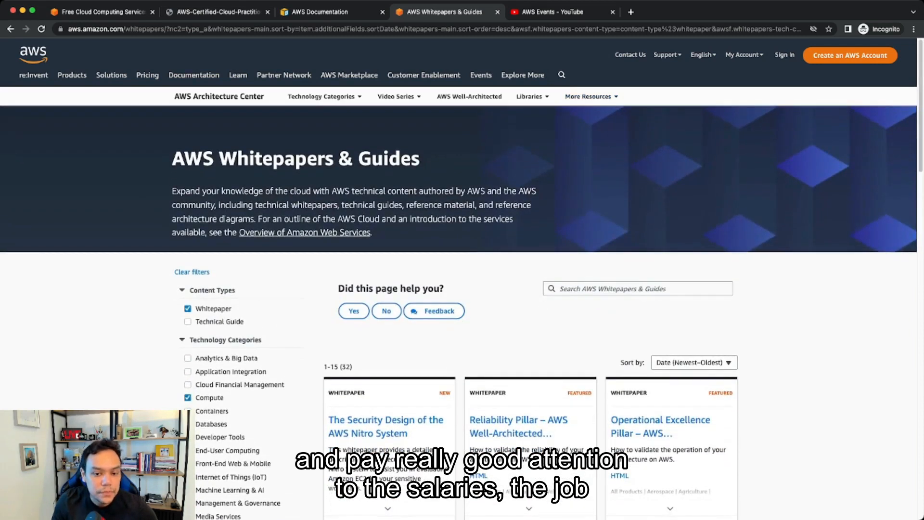
scroll("down", 3)
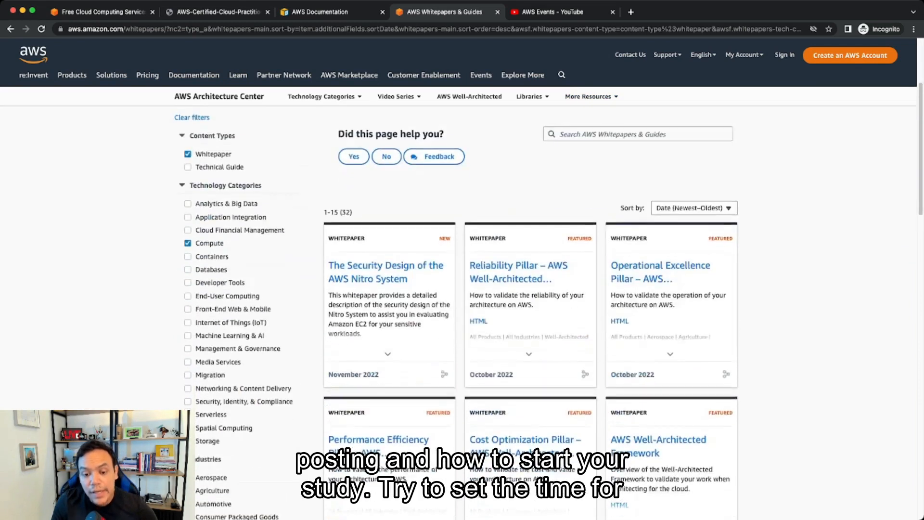
scroll("down", 3)
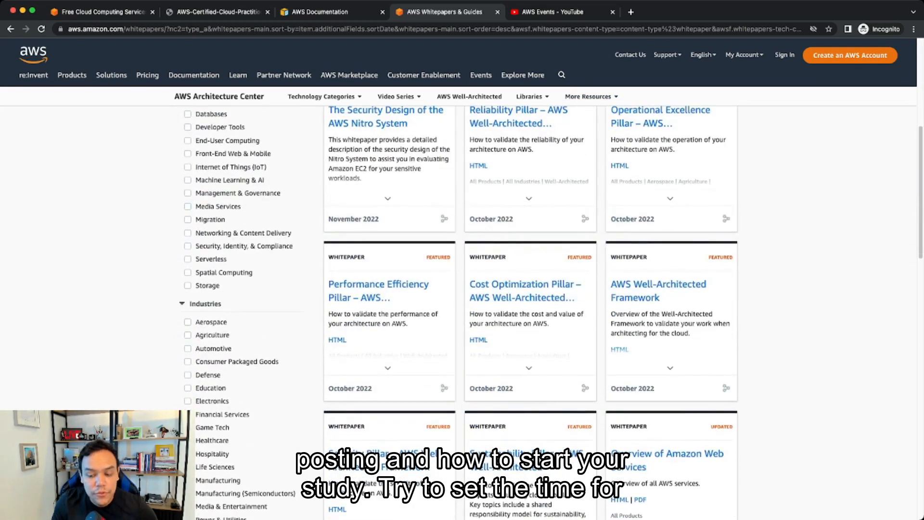